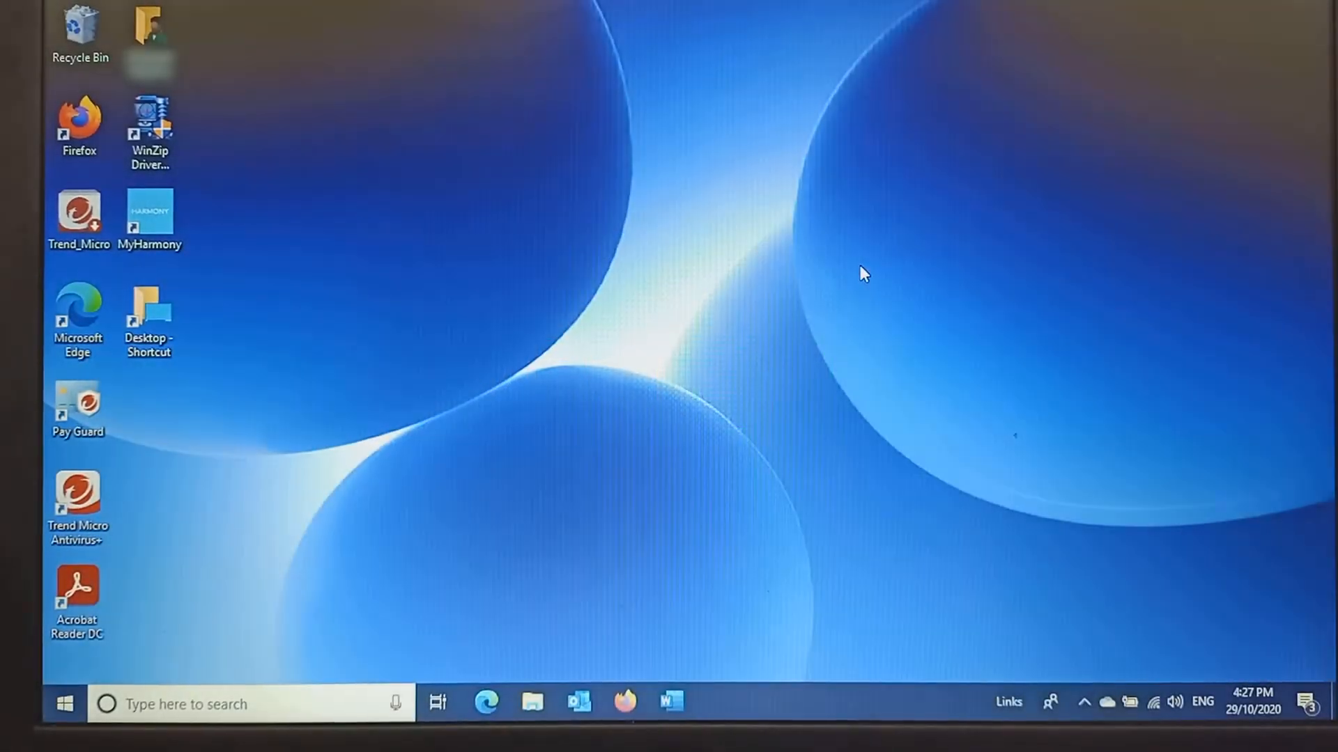
# Search the Start menu for 'computer m' to reach Computer Management
pyautogui.click(64, 703)
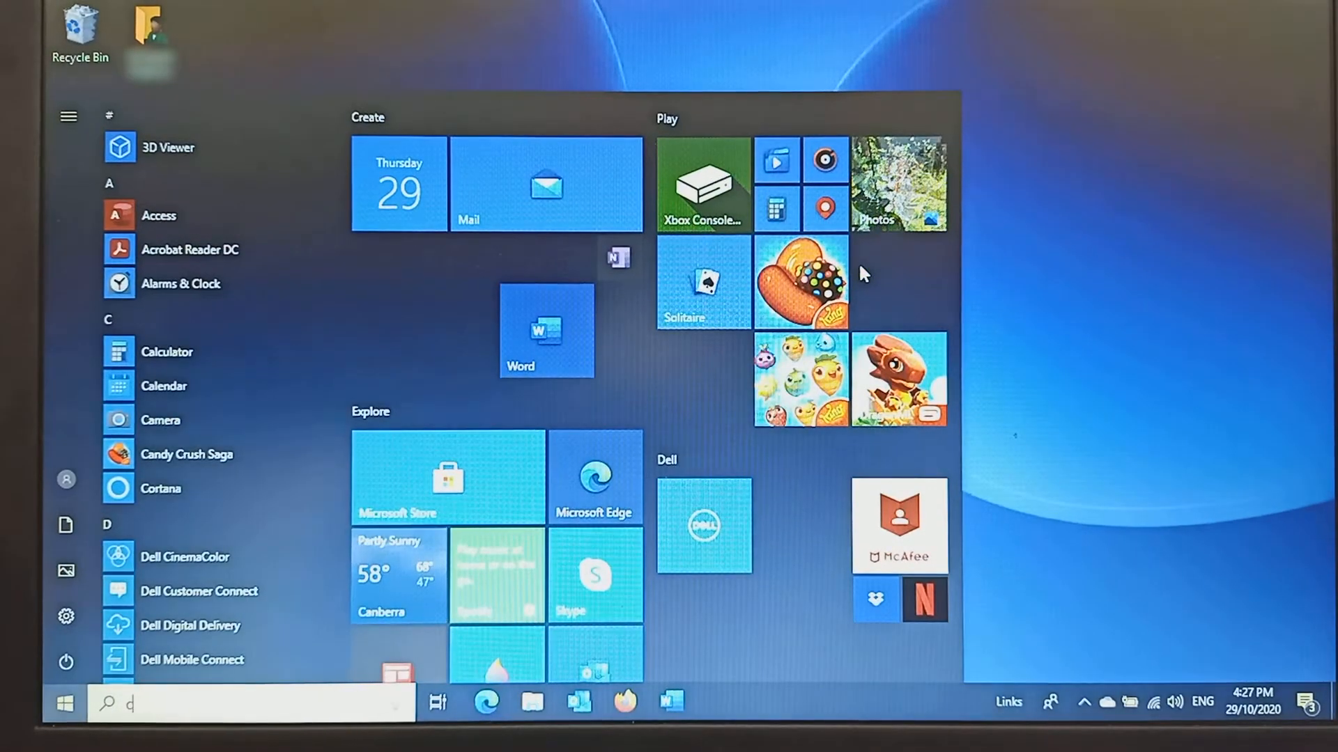
pyautogui.write('computer m')
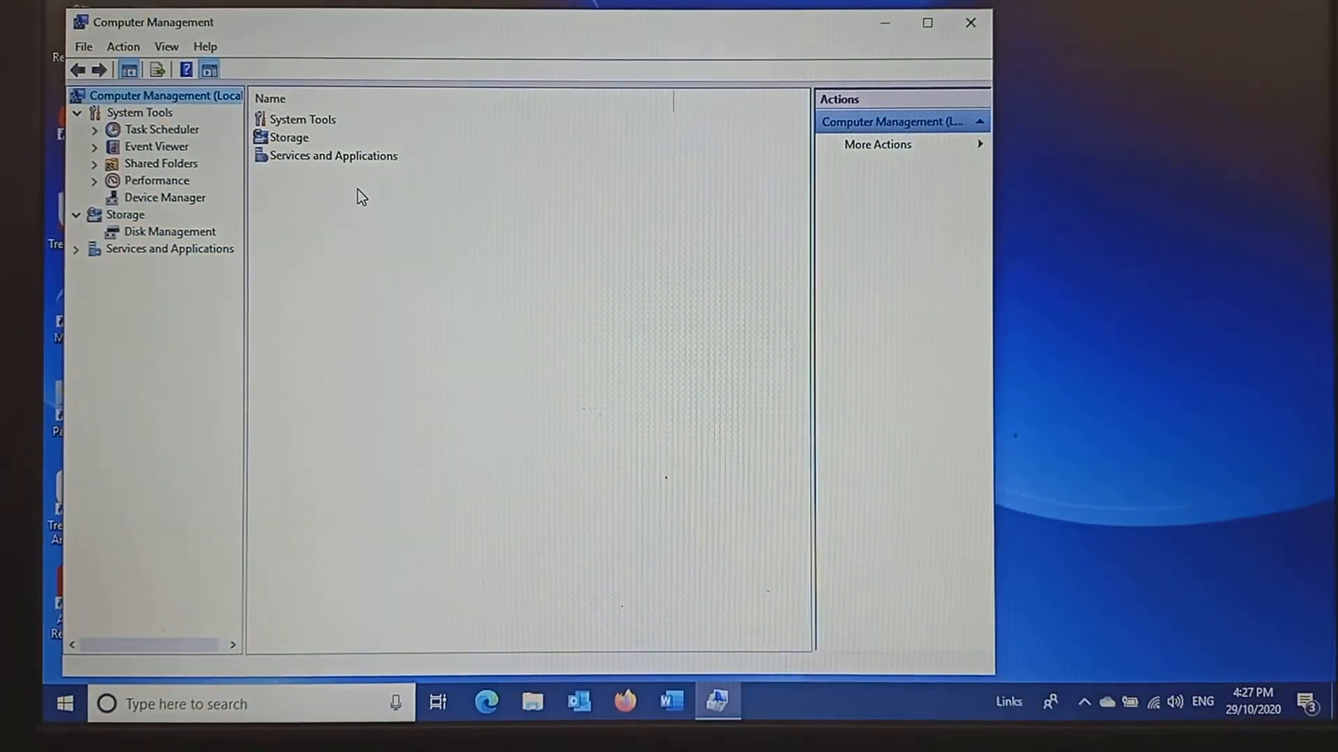
# In Disk Management, shrink the OS (C:) volume by 400000 MB
pyautogui.click(170, 231)
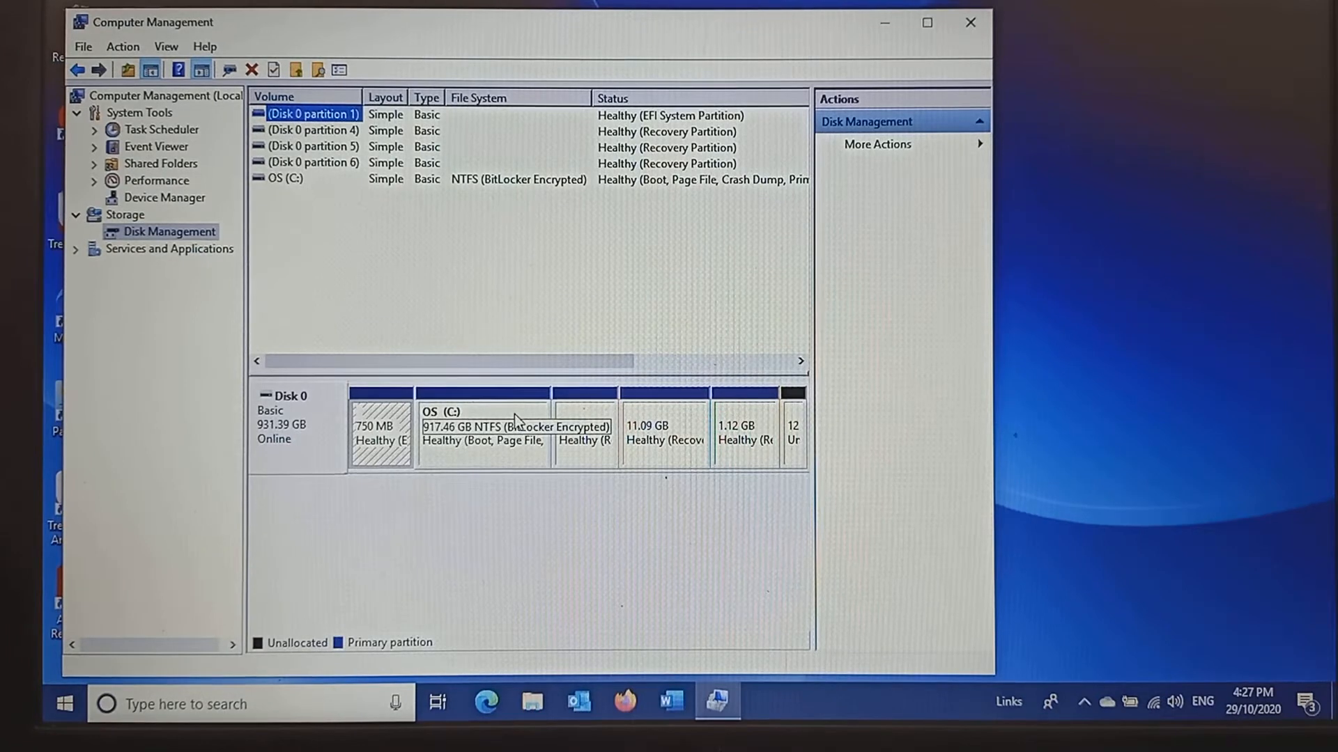
pyautogui.rightClick(482, 426)
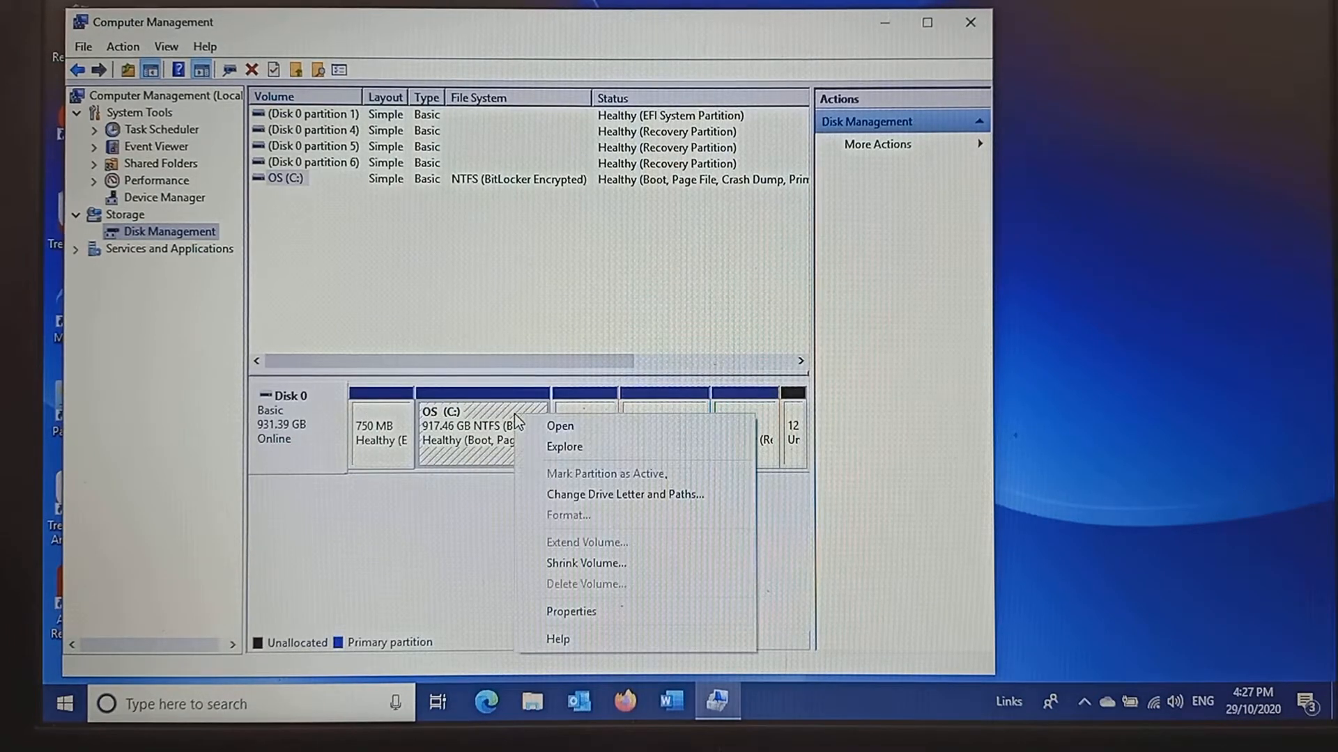
pyautogui.click(586, 563)
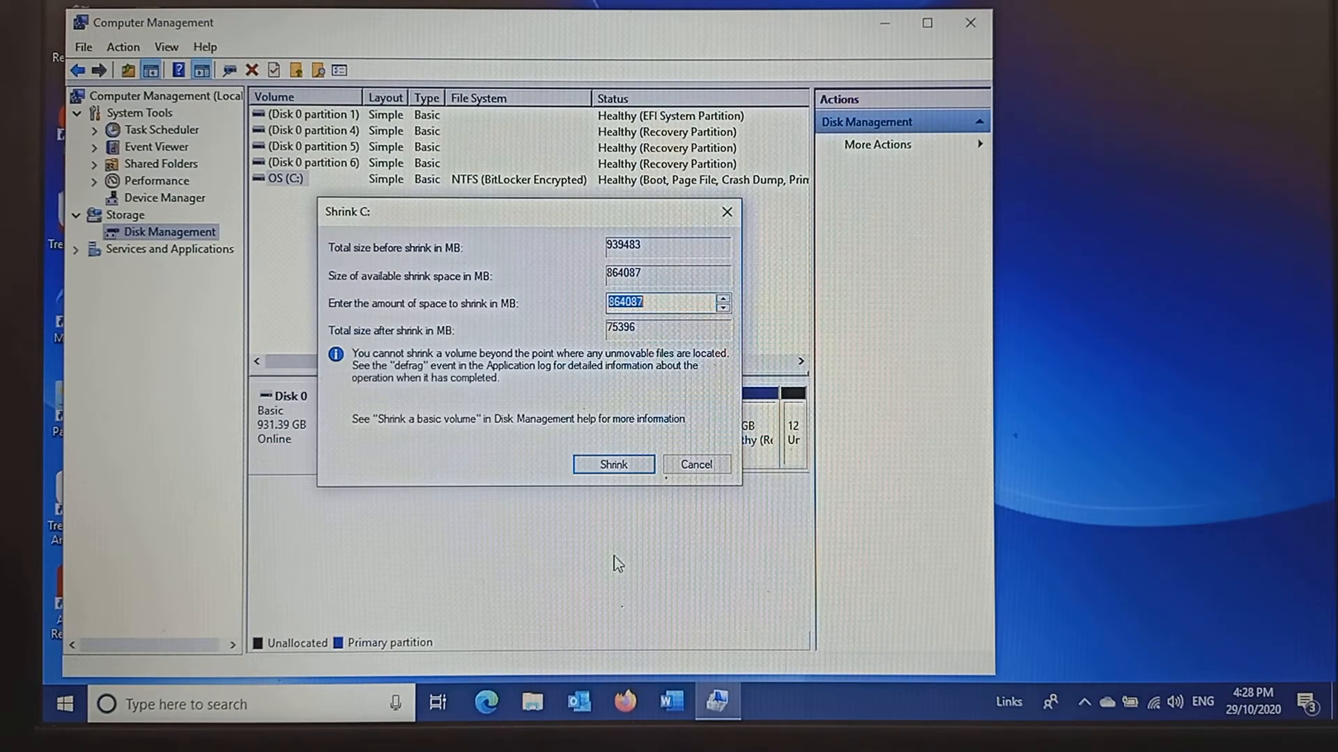
pyautogui.write('4')
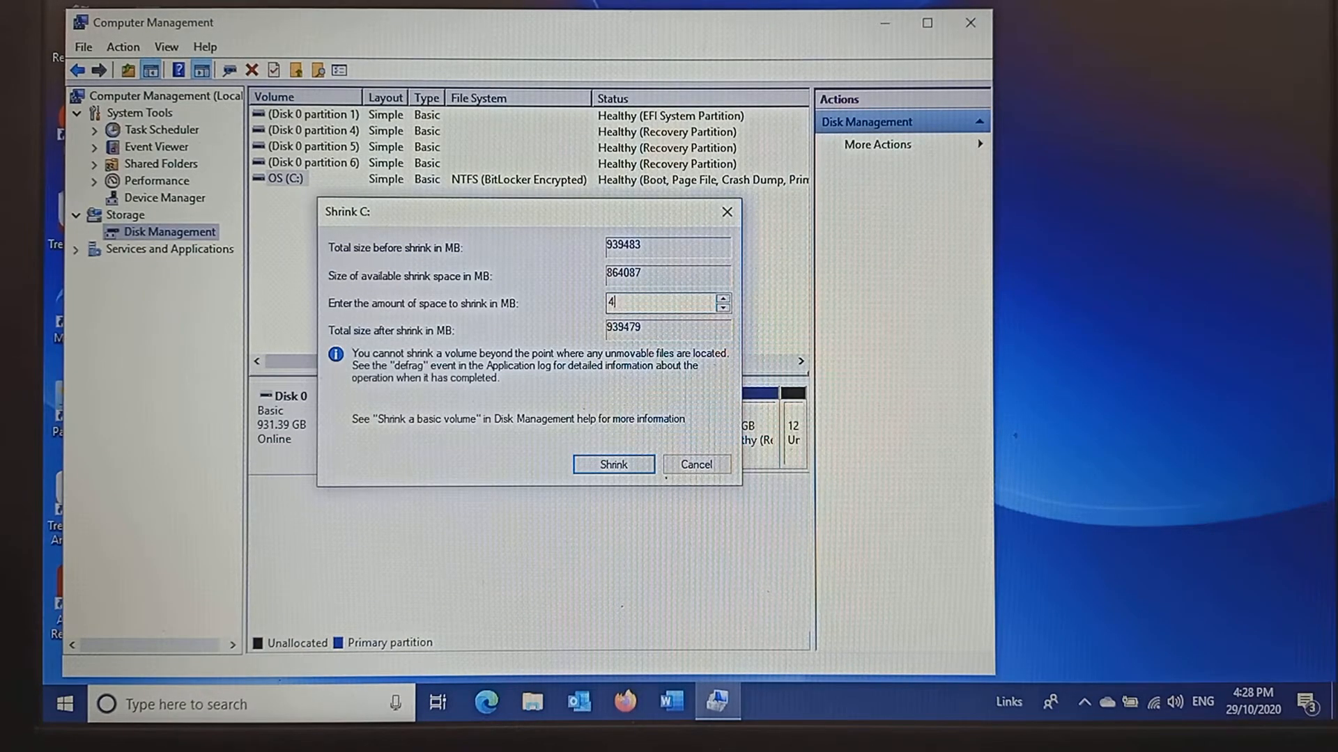
pyautogui.write('00000')
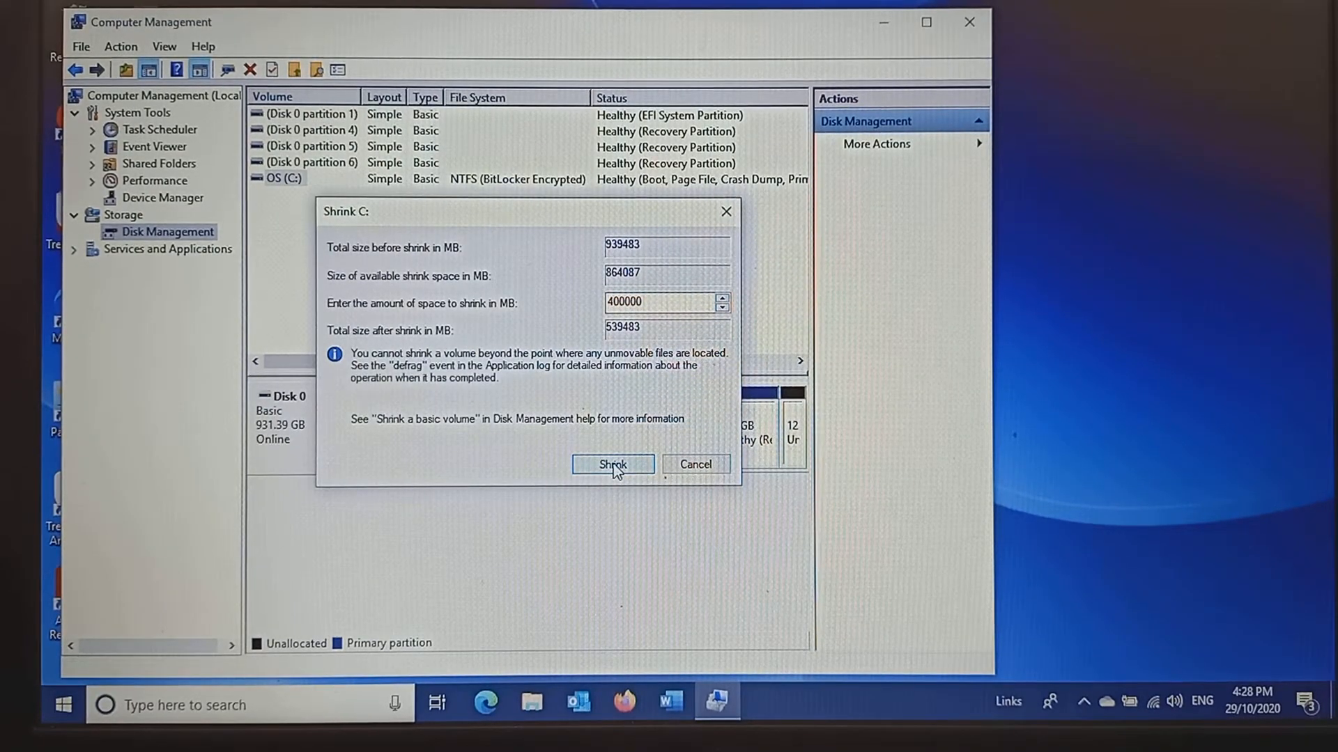
pyautogui.click(612, 464)
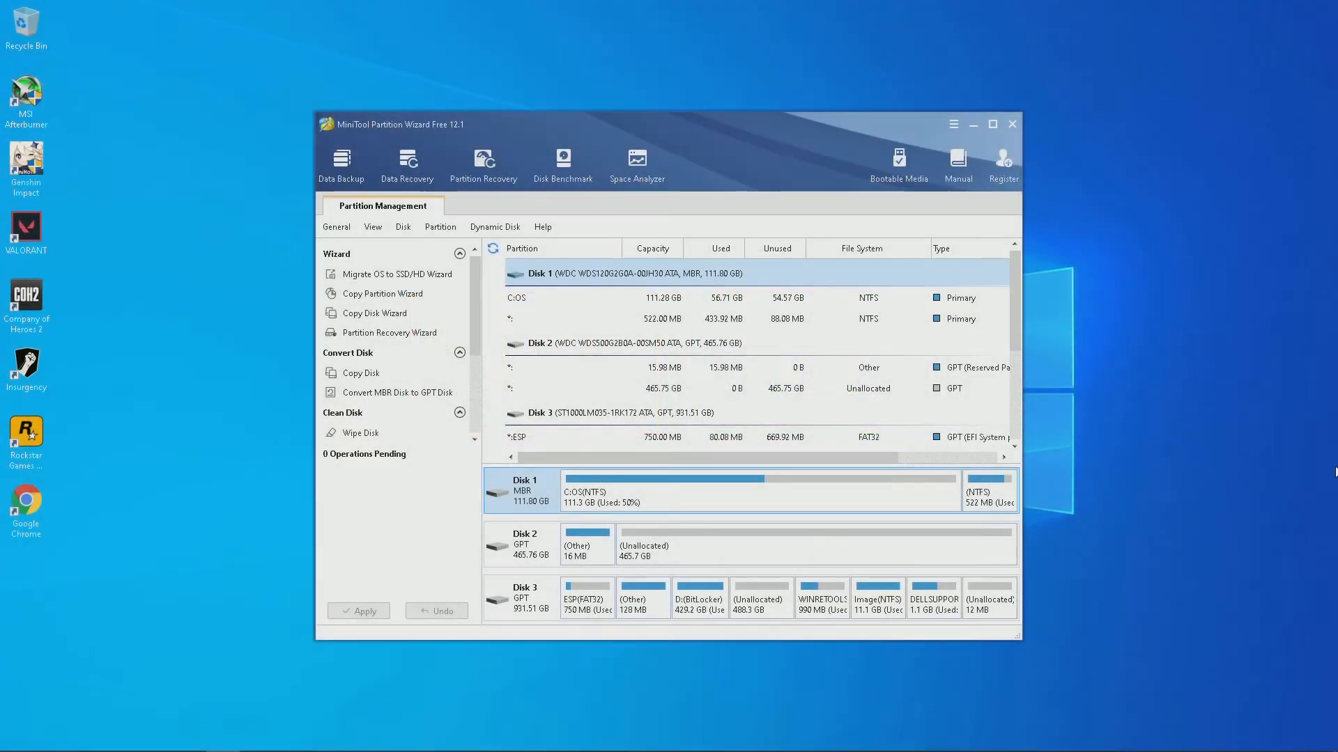
# Maximize Partition Wizard and queue deletion of Disk 2's 16 MB (Other) partition
pyautogui.scroll(-3)
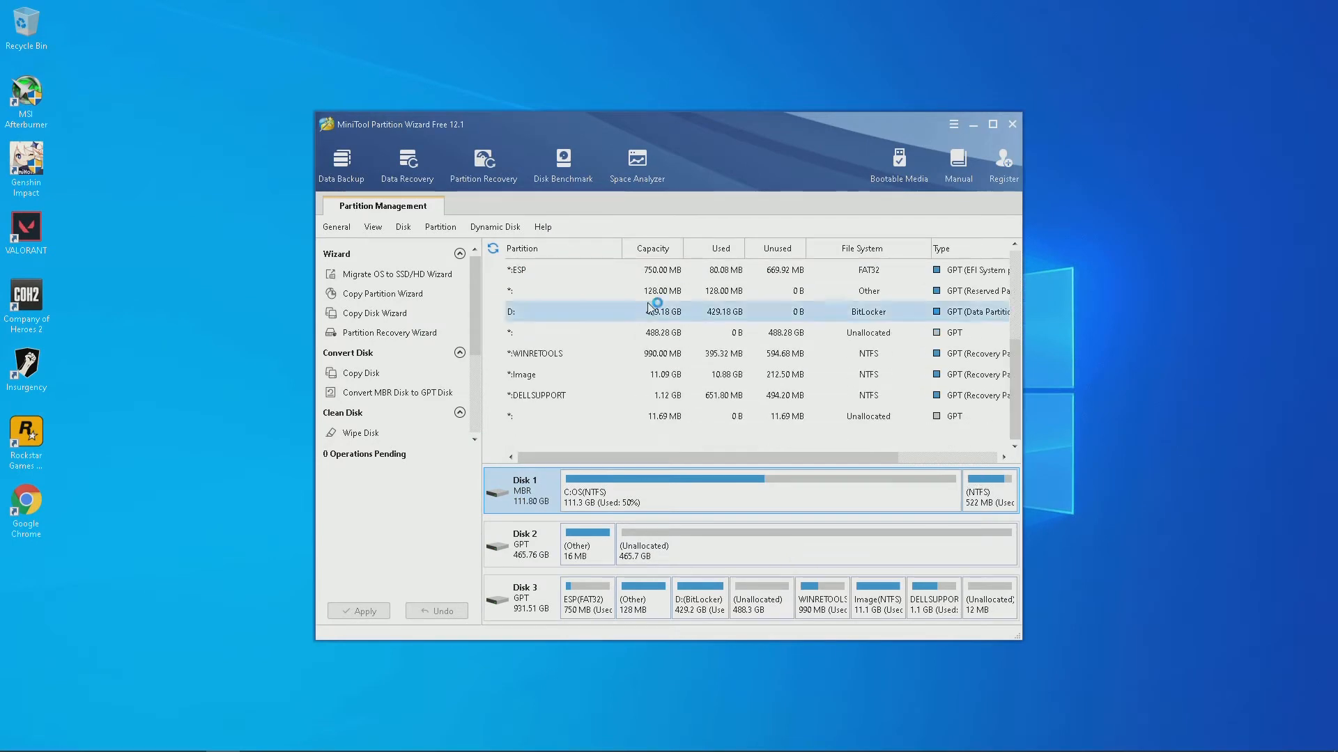
pyautogui.click(992, 124)
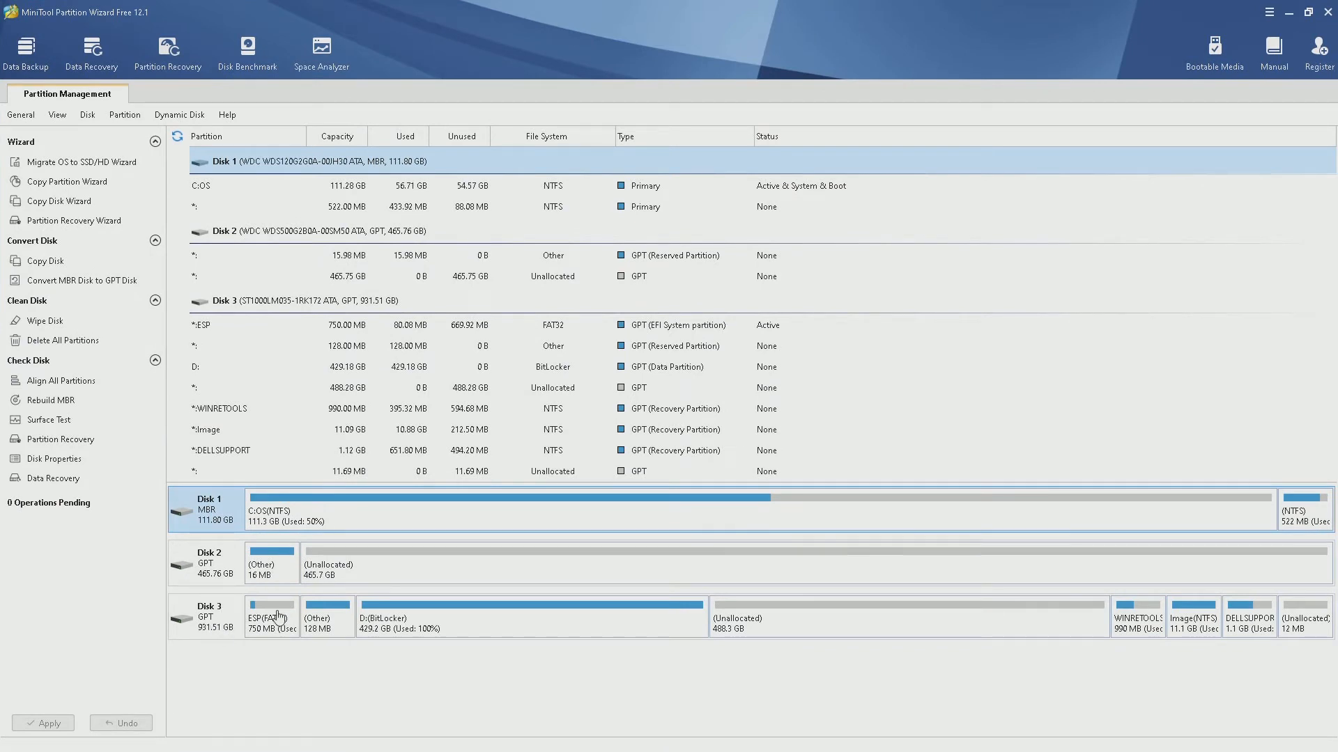
pyautogui.moveTo(274, 573)
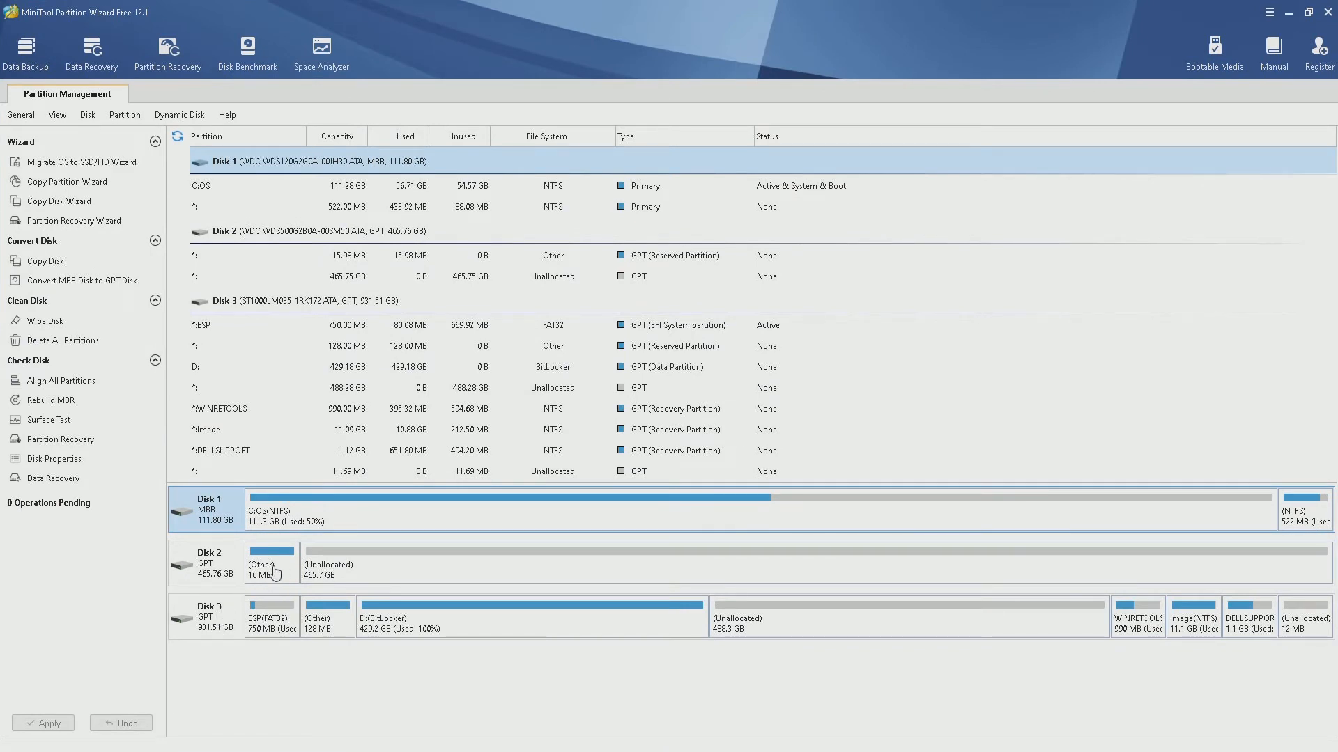
pyautogui.rightClick(271, 563)
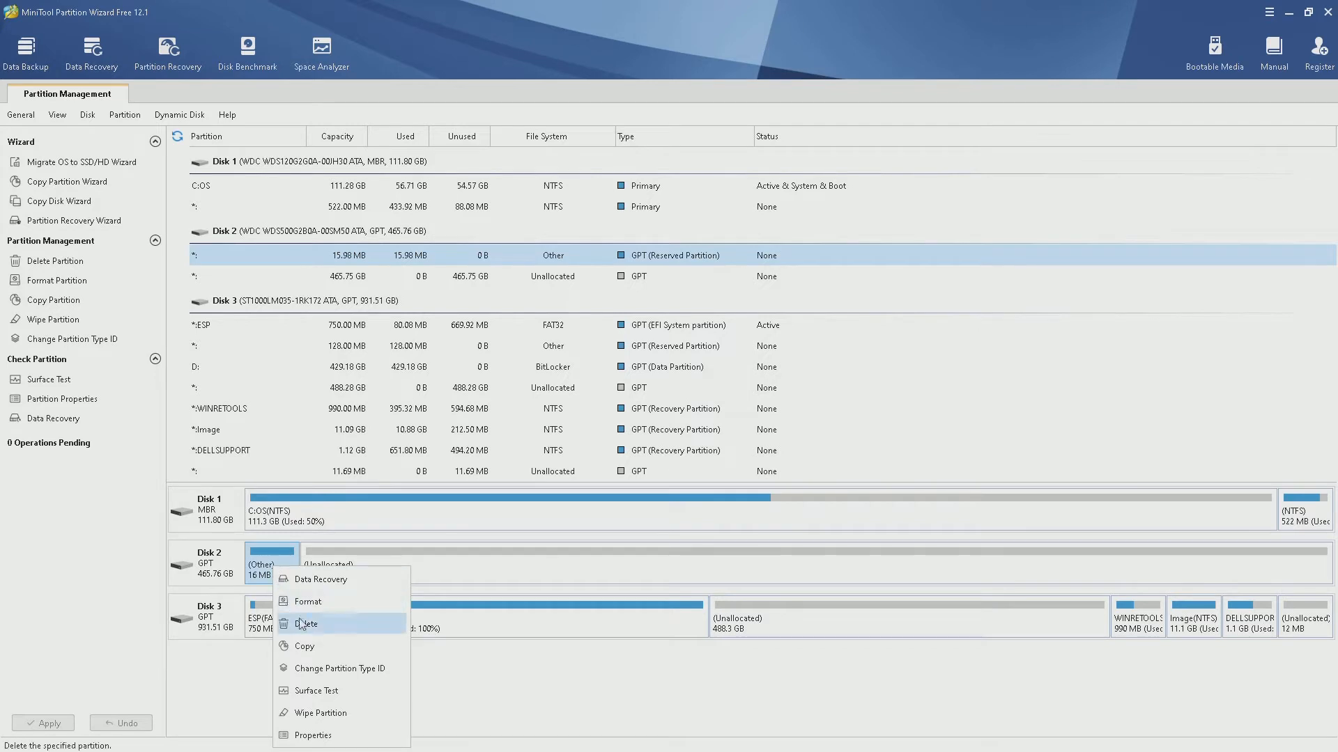
pyautogui.click(305, 623)
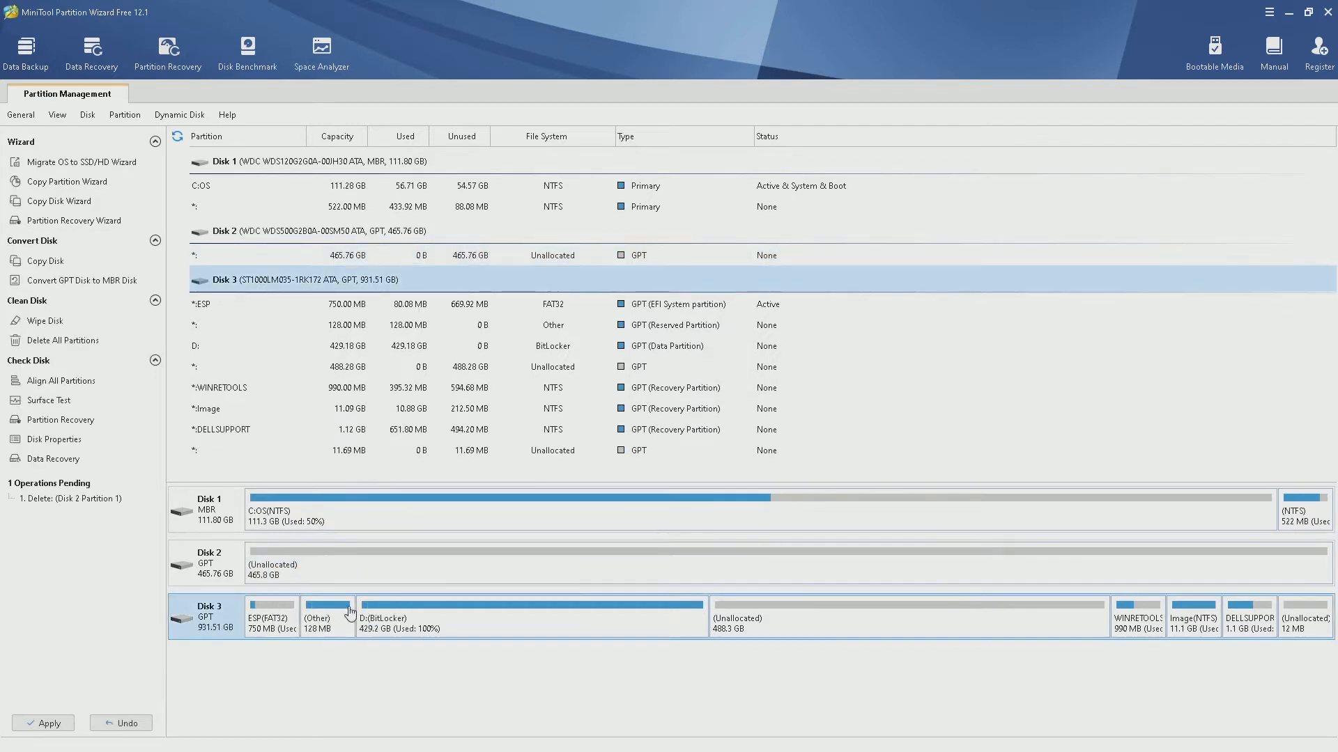
pyautogui.moveTo(832, 647)
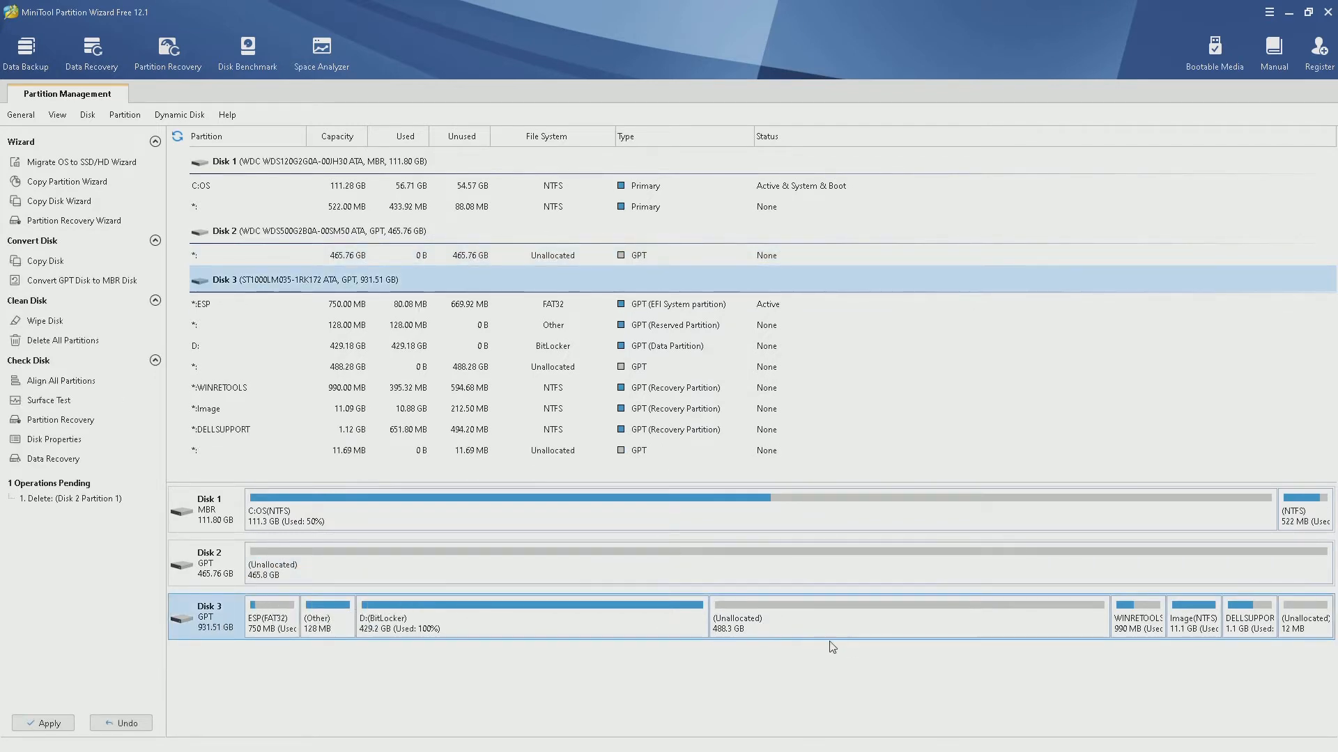
pyautogui.moveTo(950, 649)
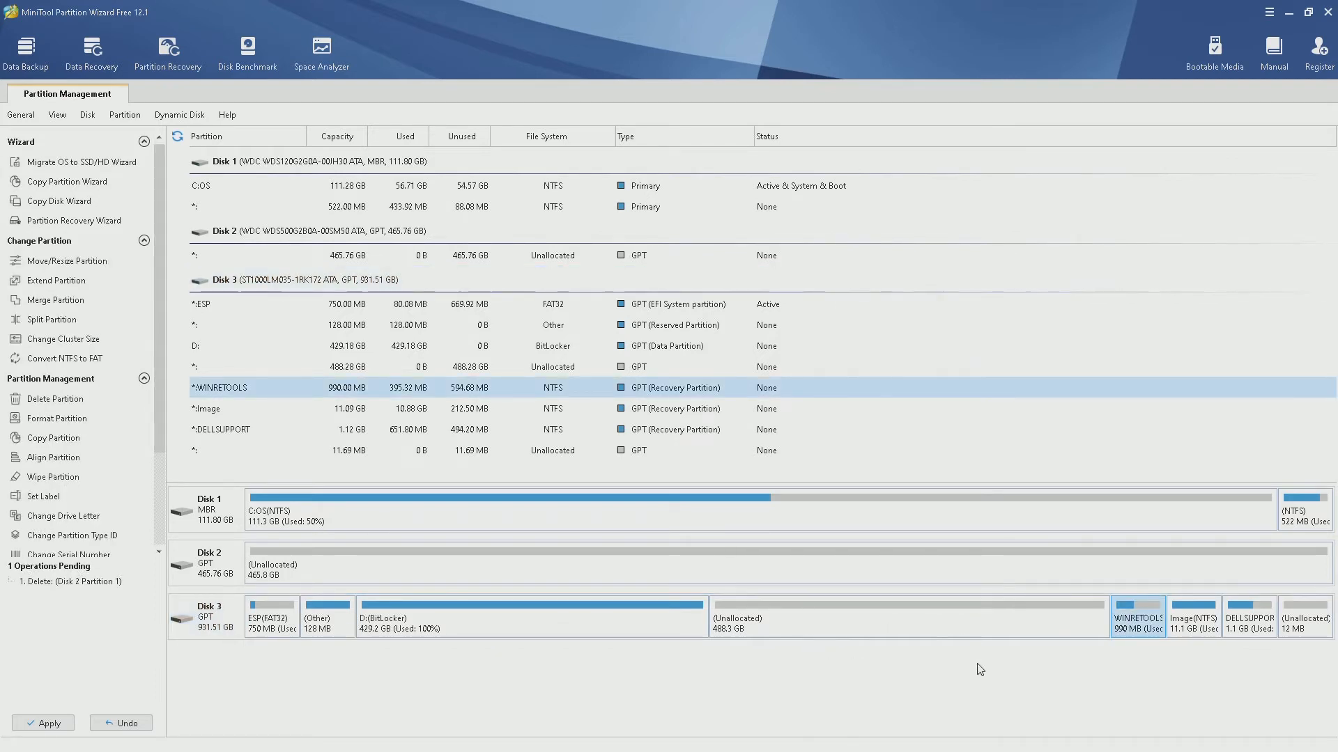
pyautogui.rightClick(205, 616)
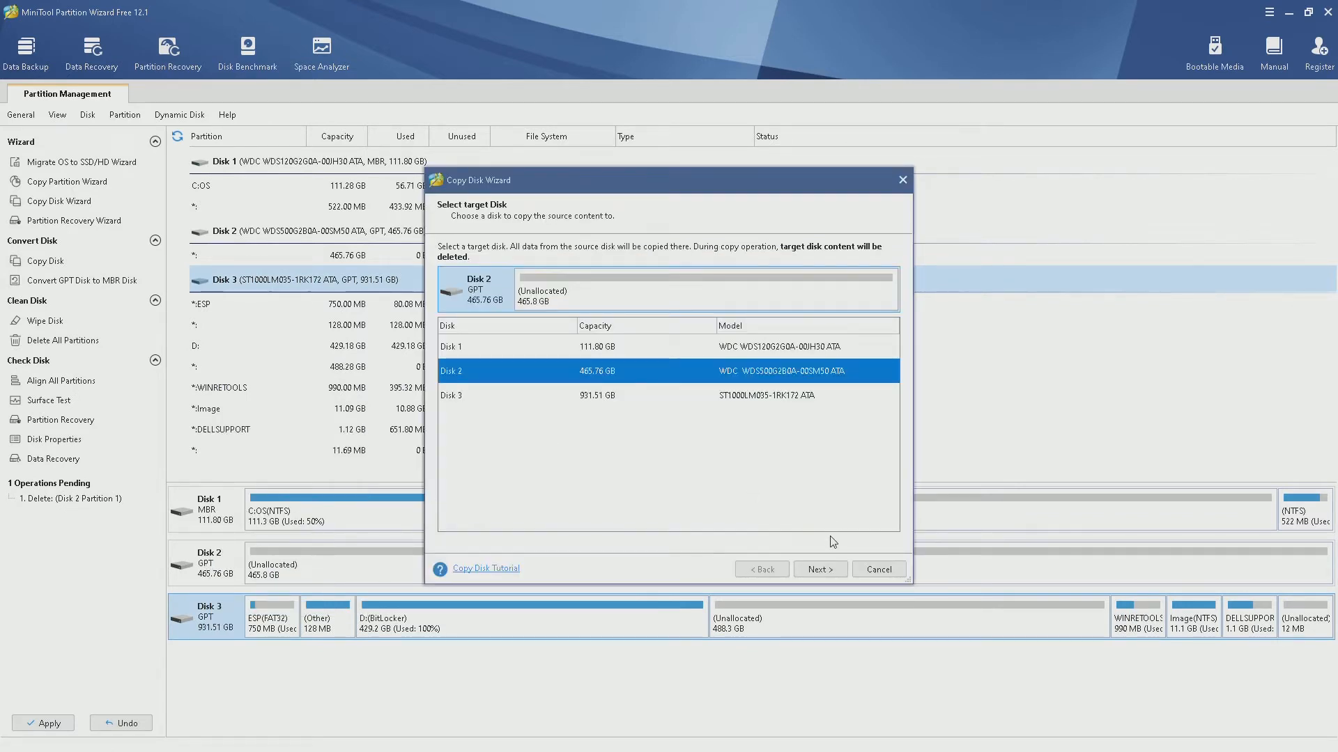
# Copy Disk 3 onto target Disk 2 with 'Copy partitions without resizing'
pyautogui.click(818, 569)
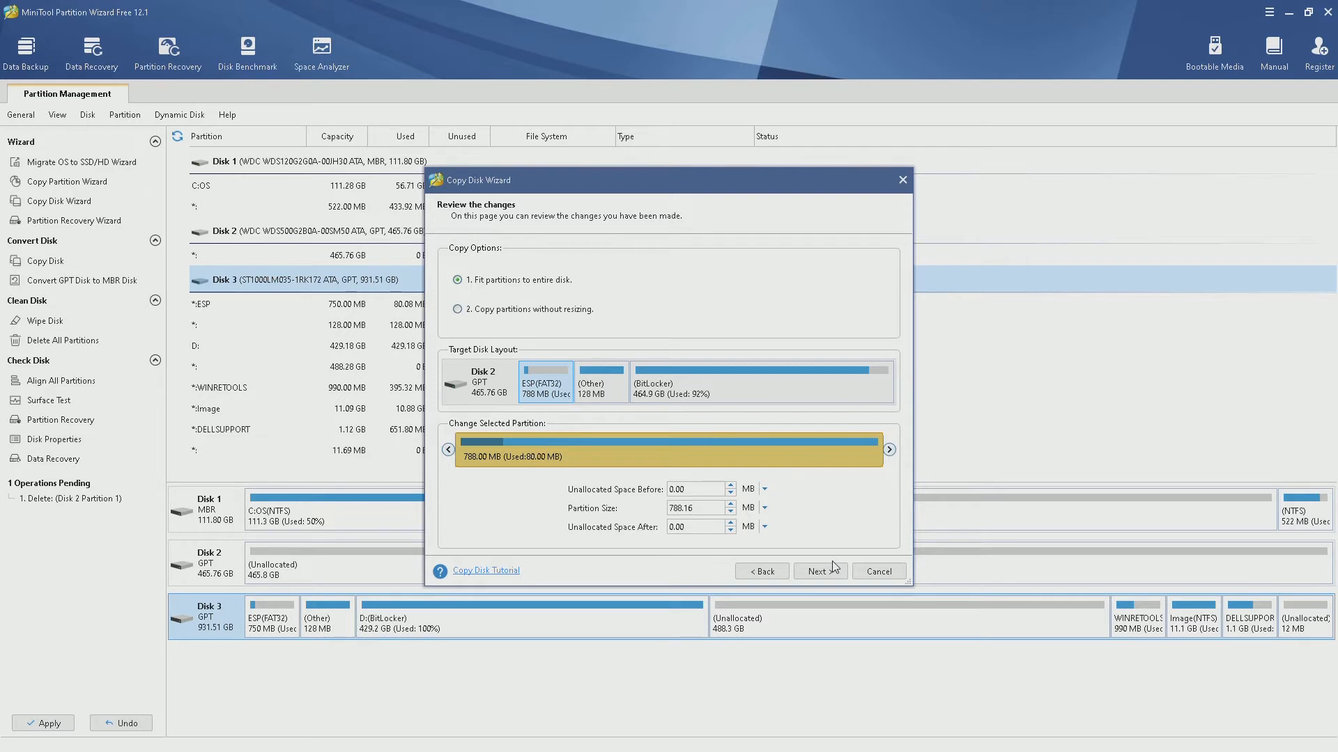
pyautogui.moveTo(536, 313)
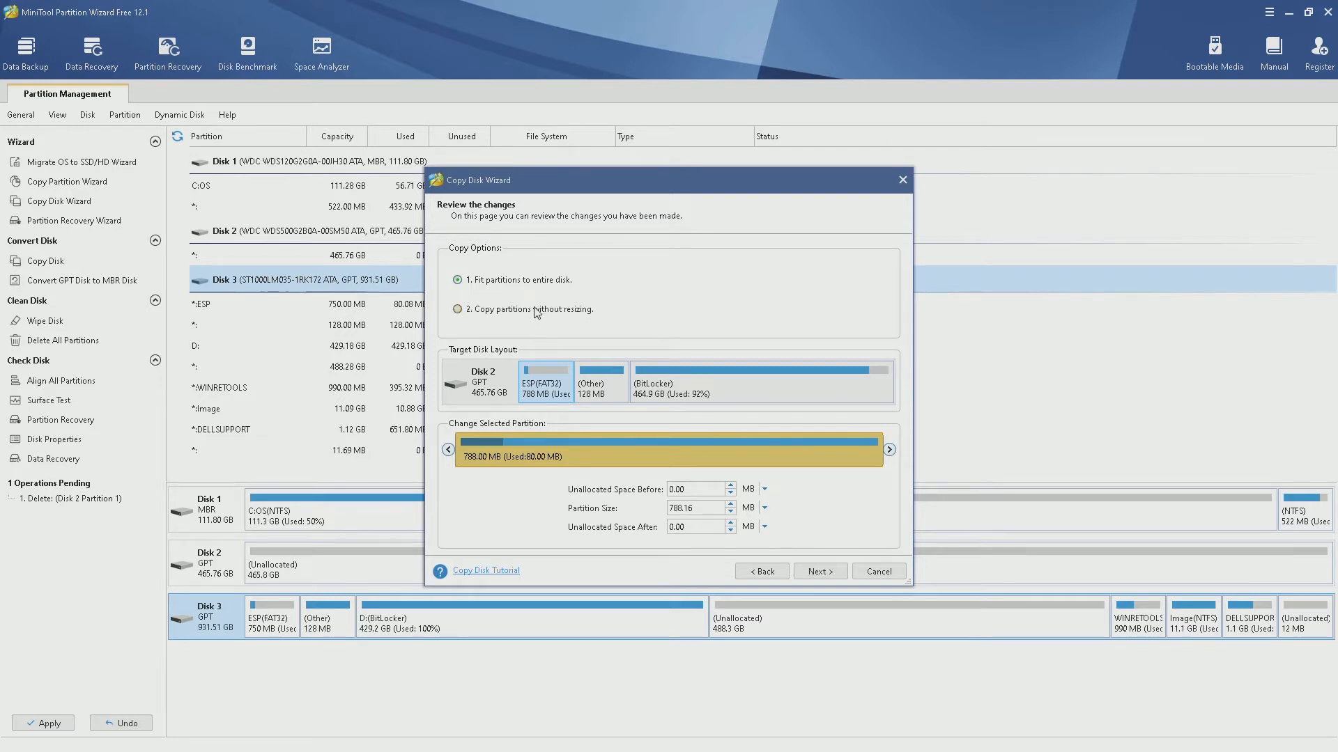
pyautogui.click(459, 308)
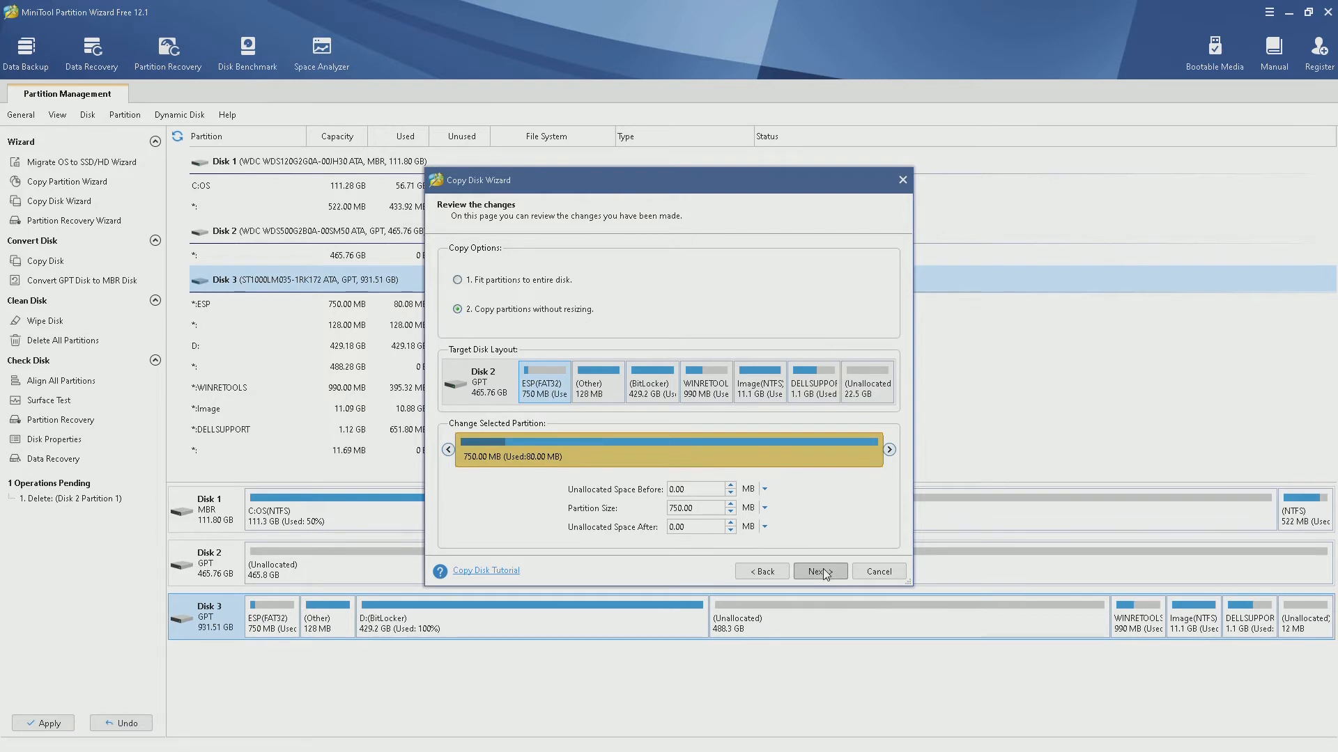
pyautogui.click(818, 571)
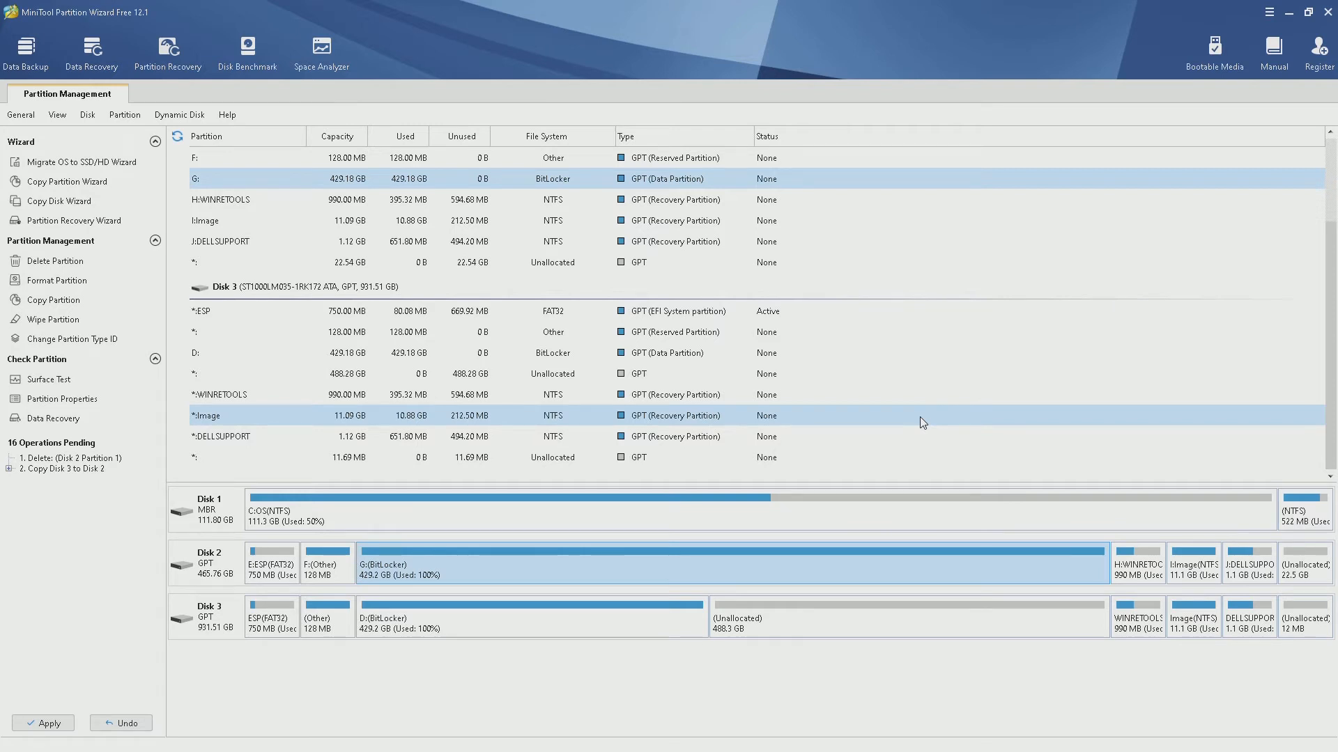
# Apply all 16 pending operations, confirming Yes in Apply Changes
pyautogui.click(221, 436)
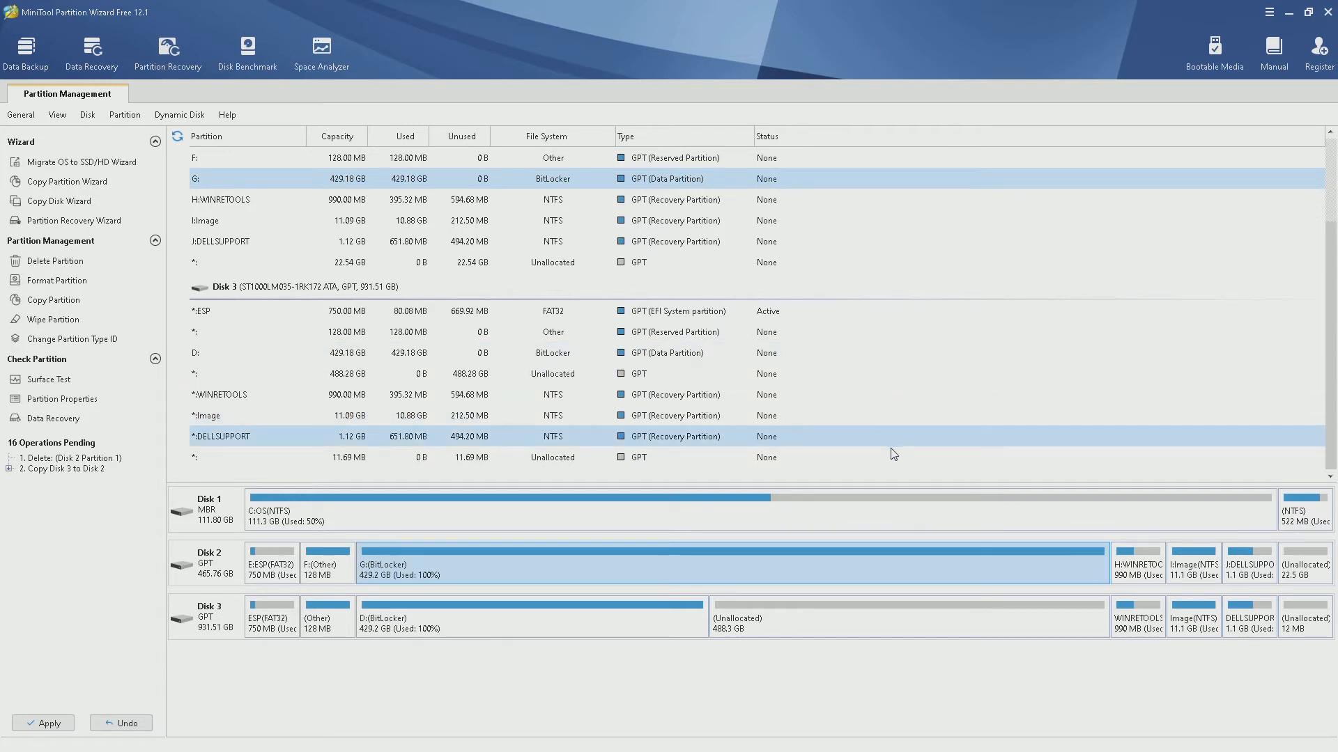
pyautogui.click(426, 353)
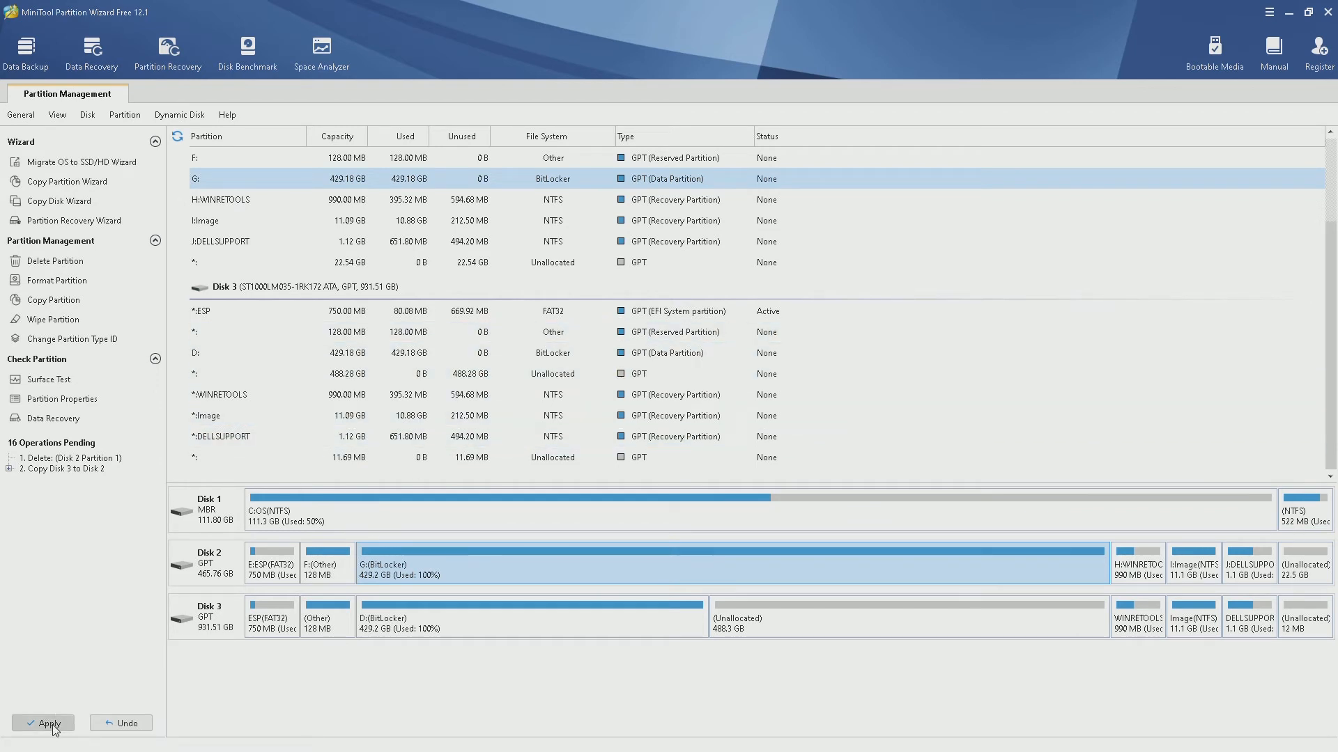
pyautogui.click(48, 723)
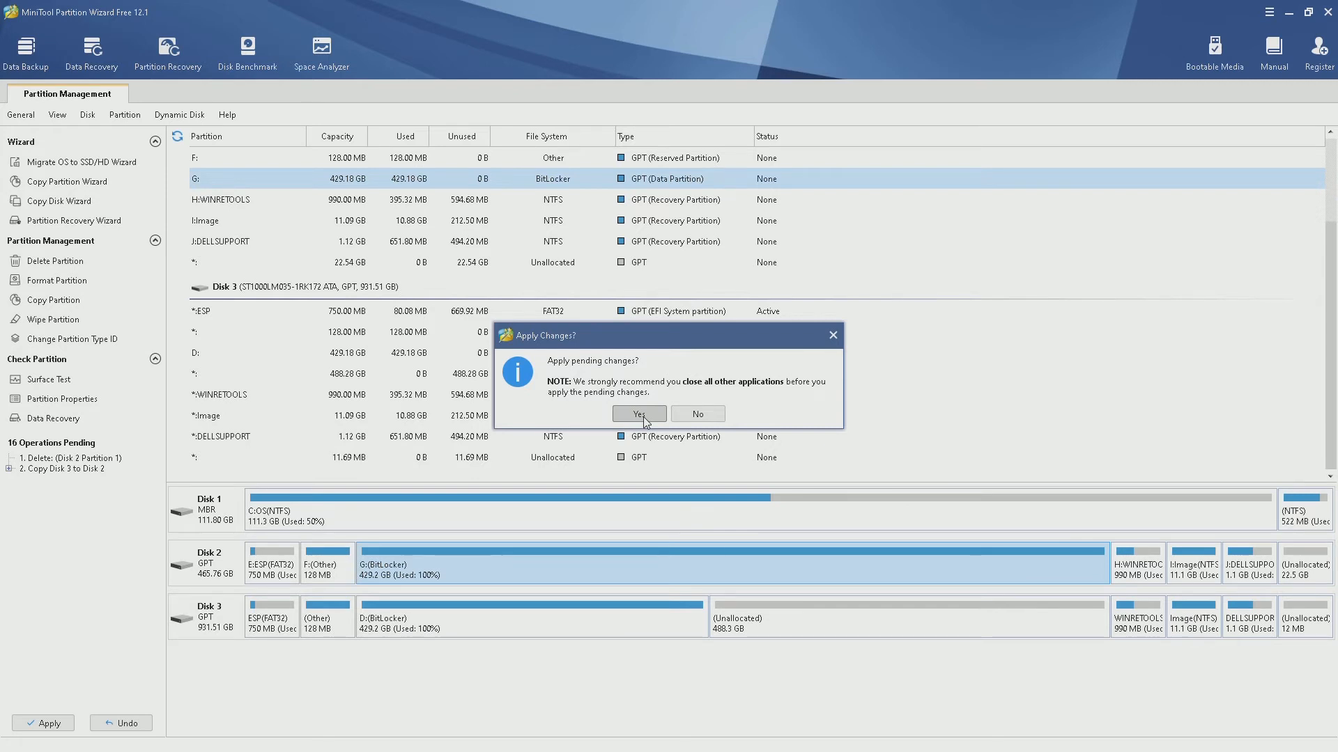
pyautogui.click(639, 414)
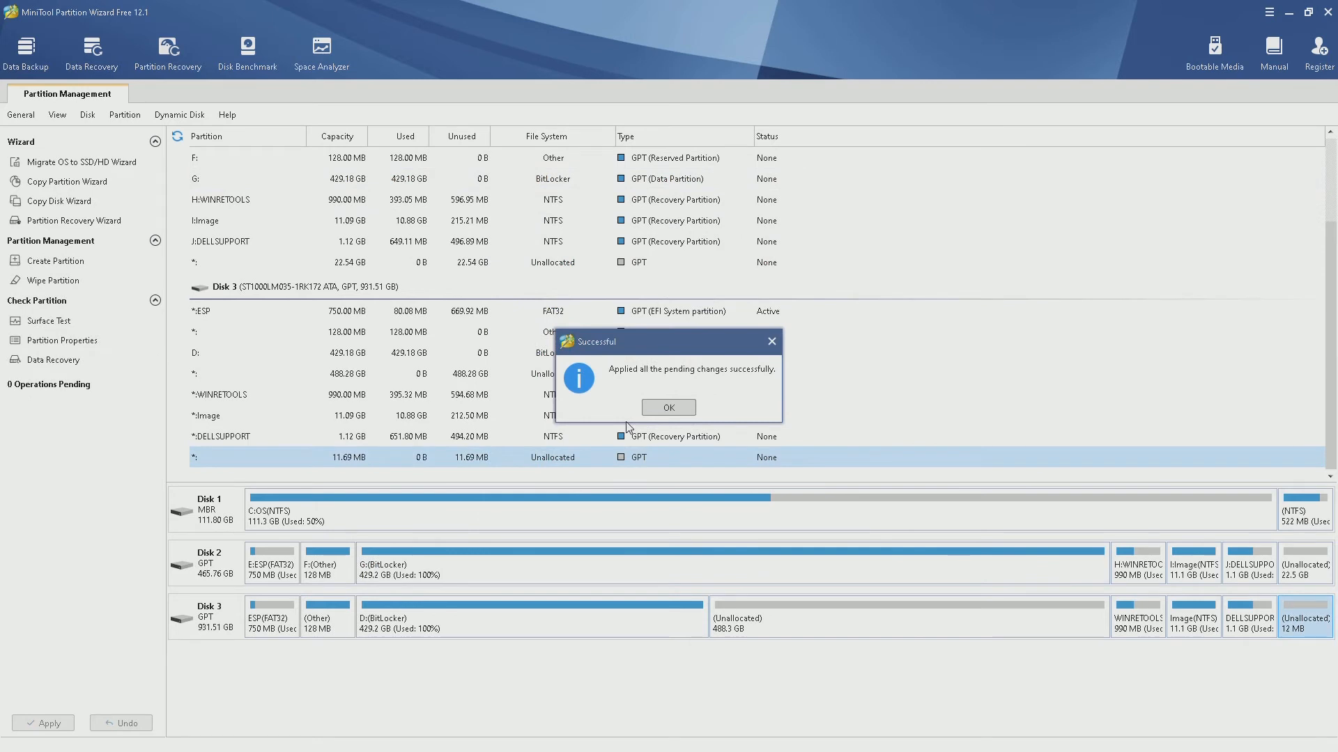
pyautogui.moveTo(615, 395)
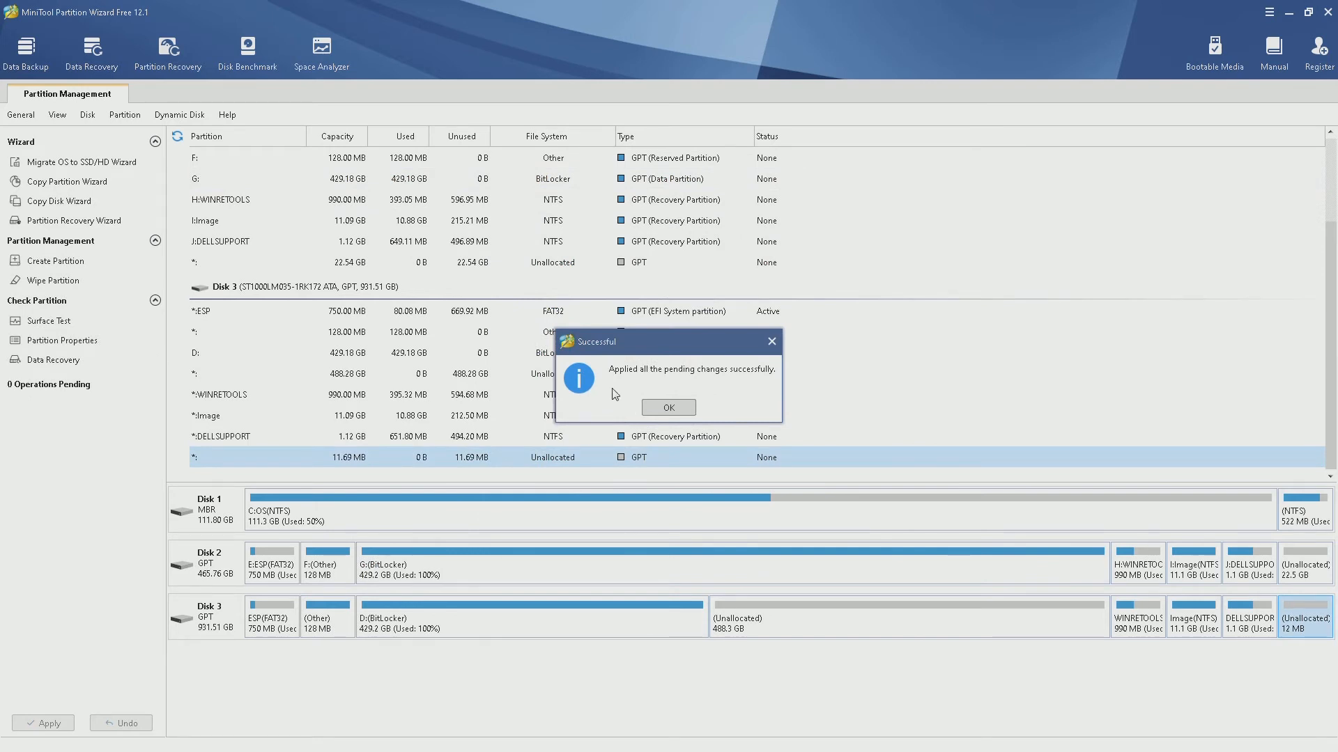
# Dismiss the Successful message and quit Partition Wizard, confirming the quit prompt
pyautogui.click(668, 407)
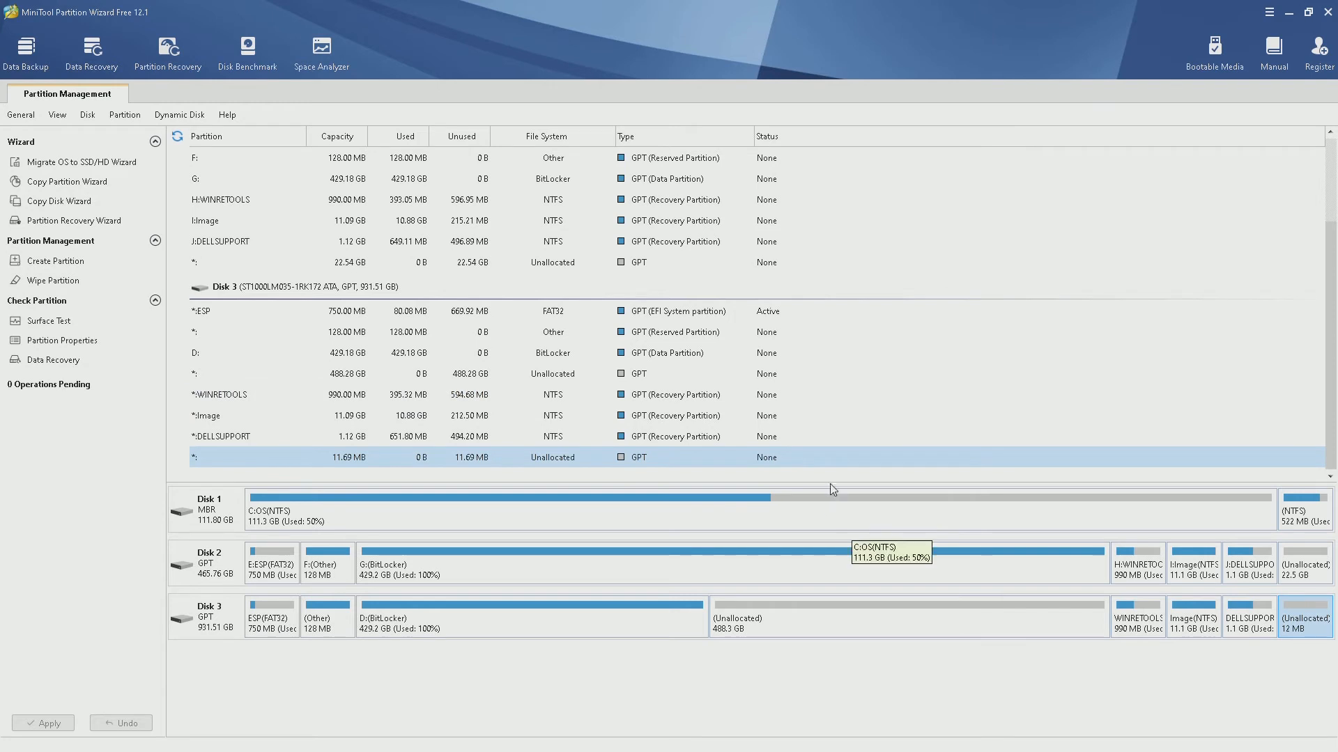
pyautogui.click(1328, 12)
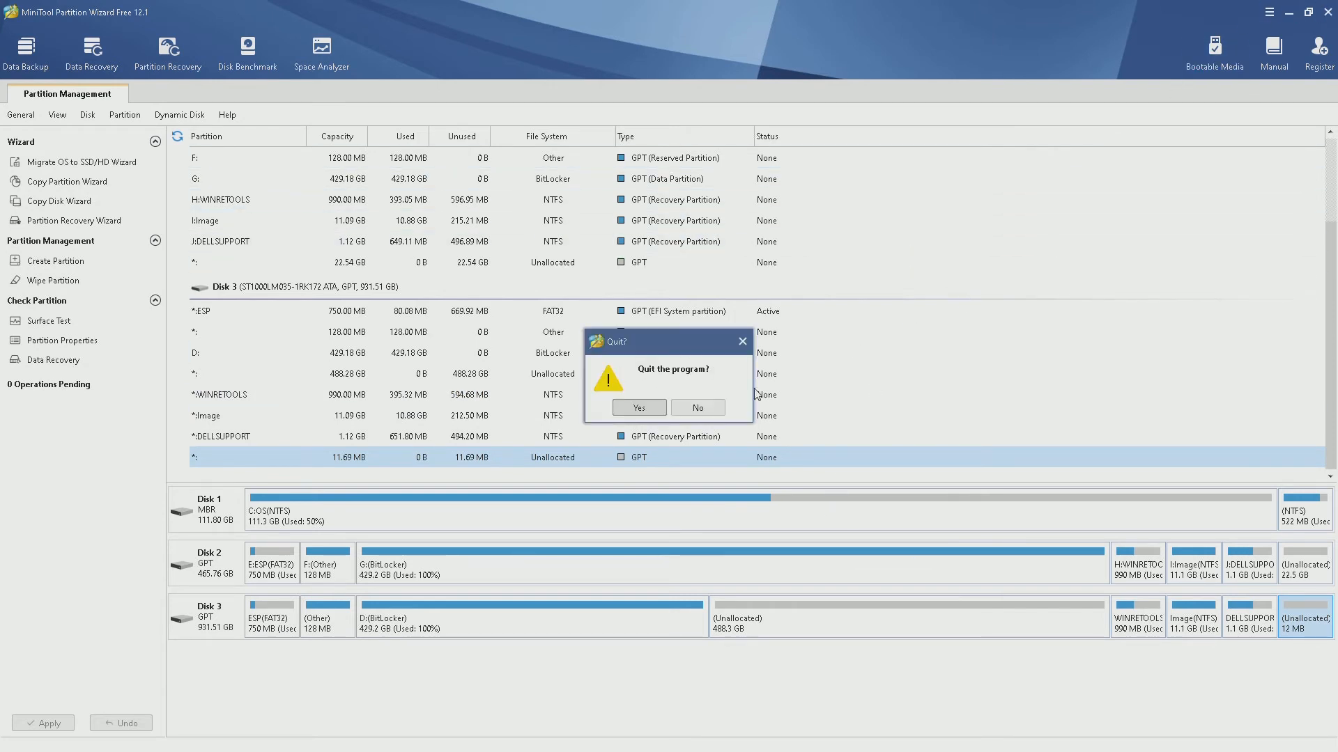
pyautogui.click(638, 407)
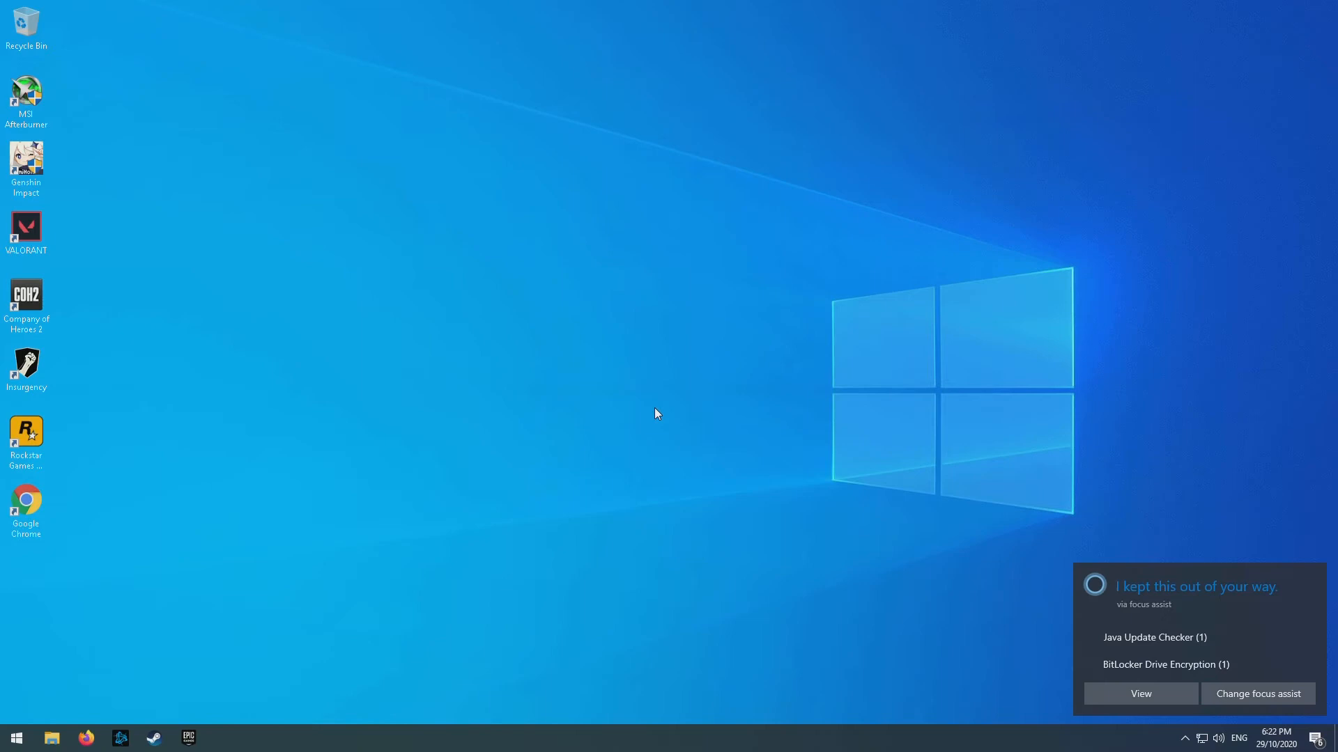